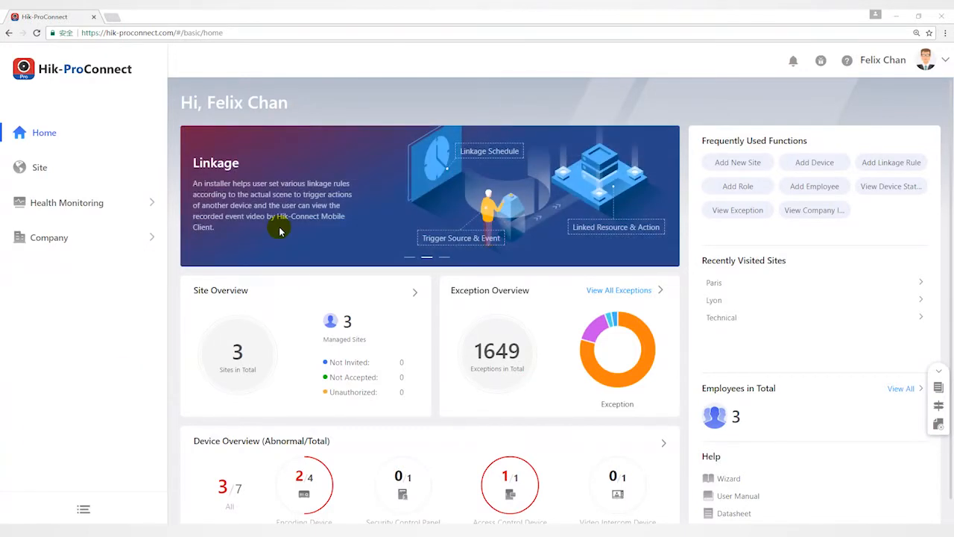
mouse_move(246, 232)
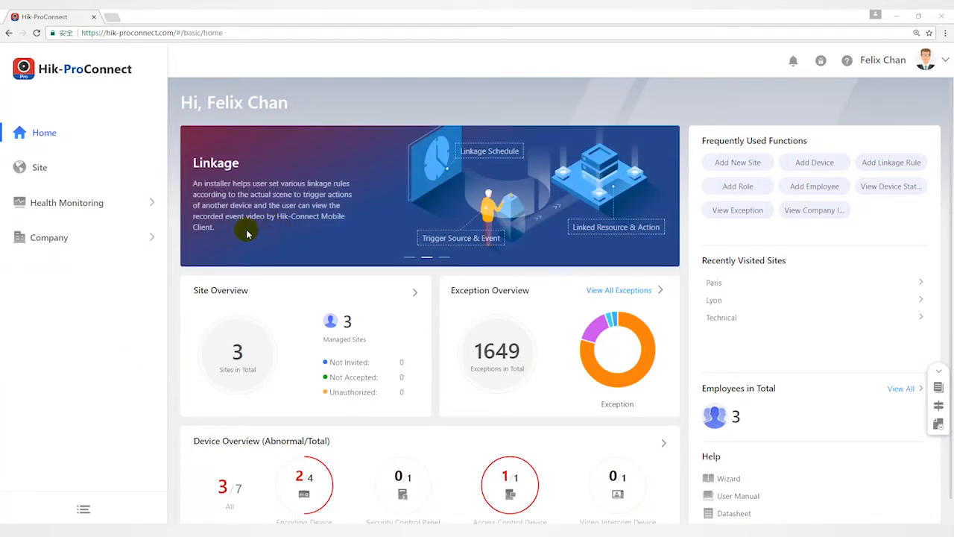
mouse_move(160, 185)
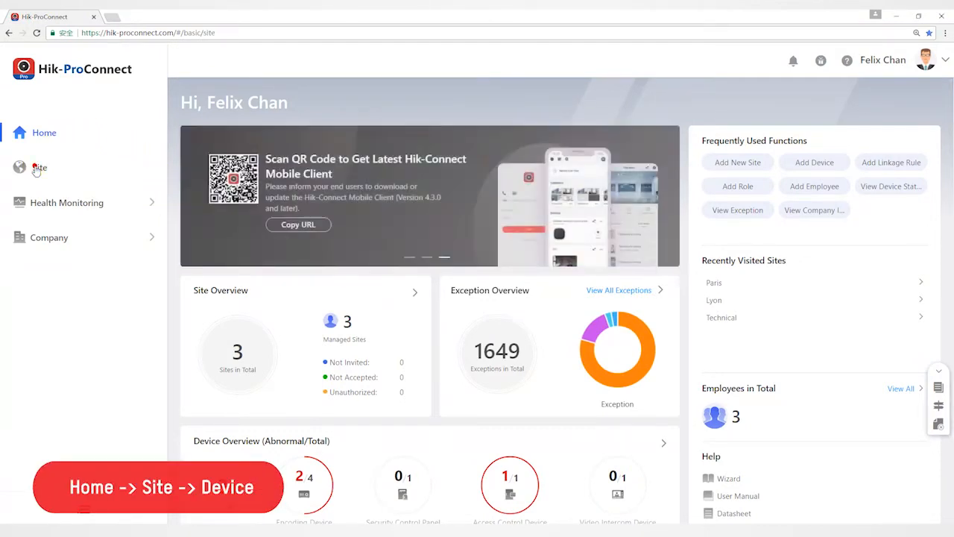
Step: Go to the site list and open the Paris site's device details
click(39, 167)
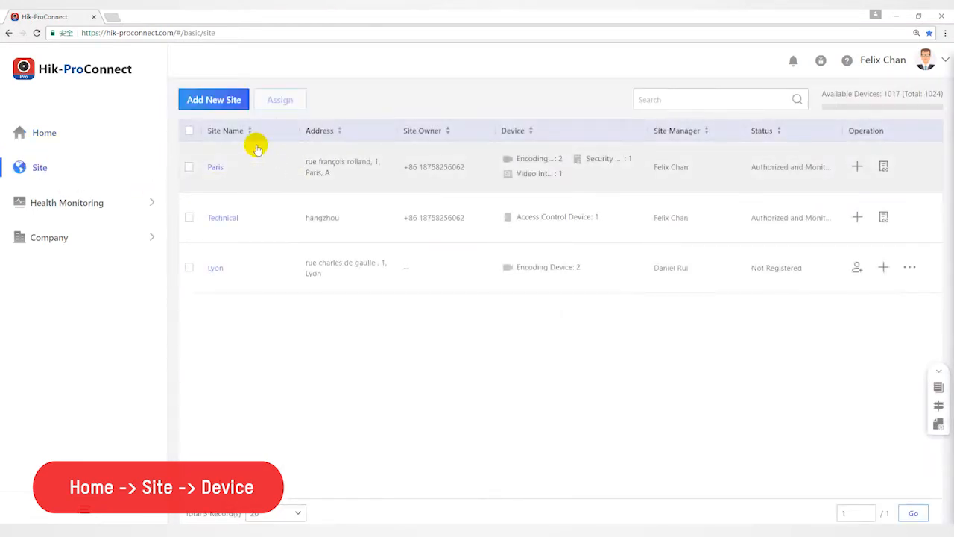
click(215, 167)
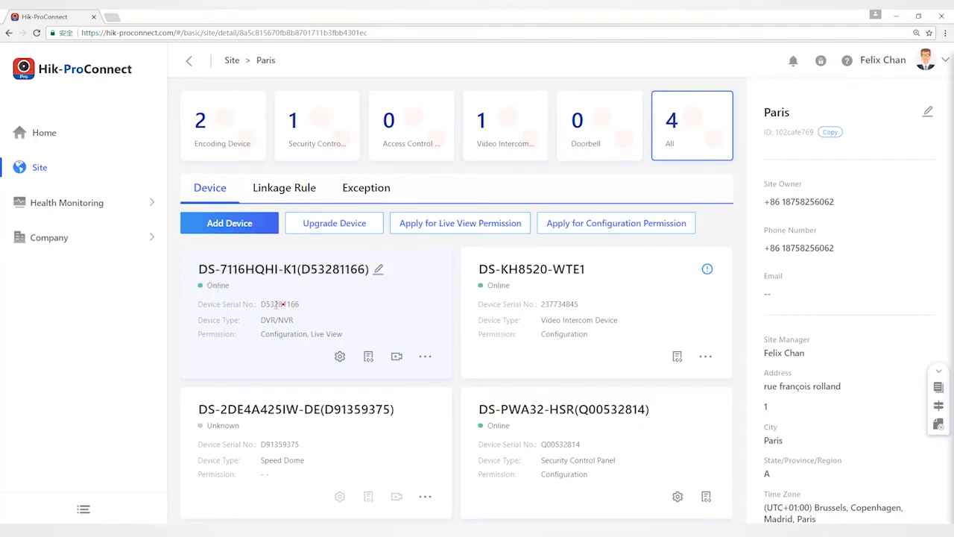
double_click(277, 319)
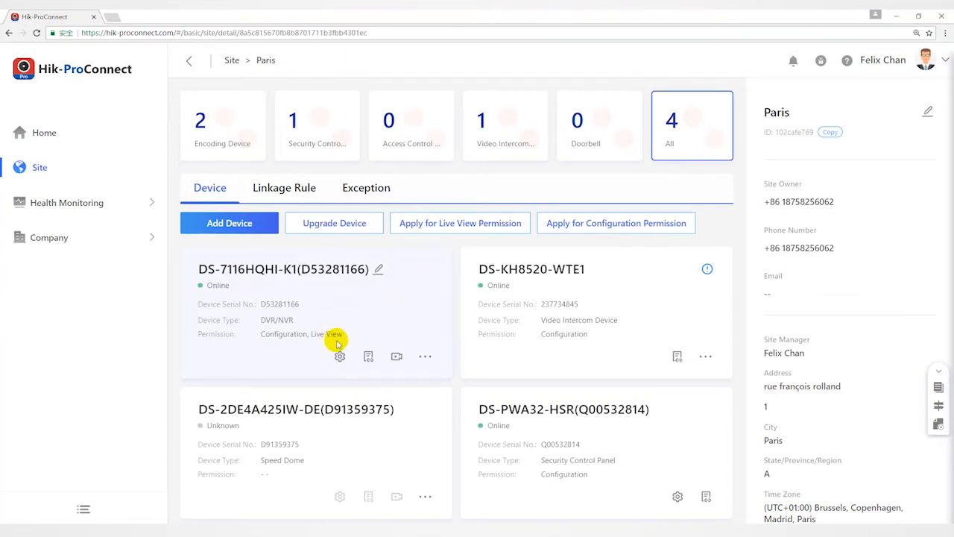
mouse_move(272, 339)
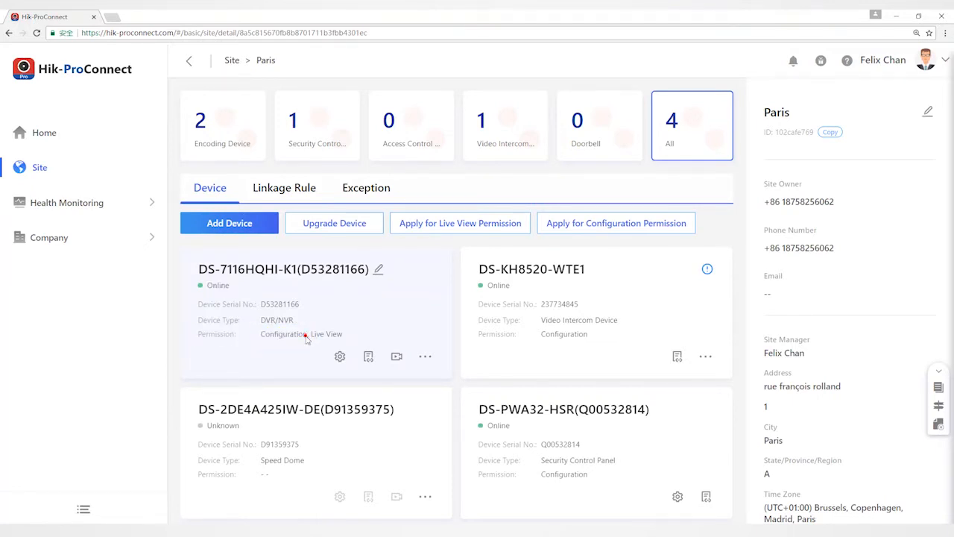
double_click(282, 333)
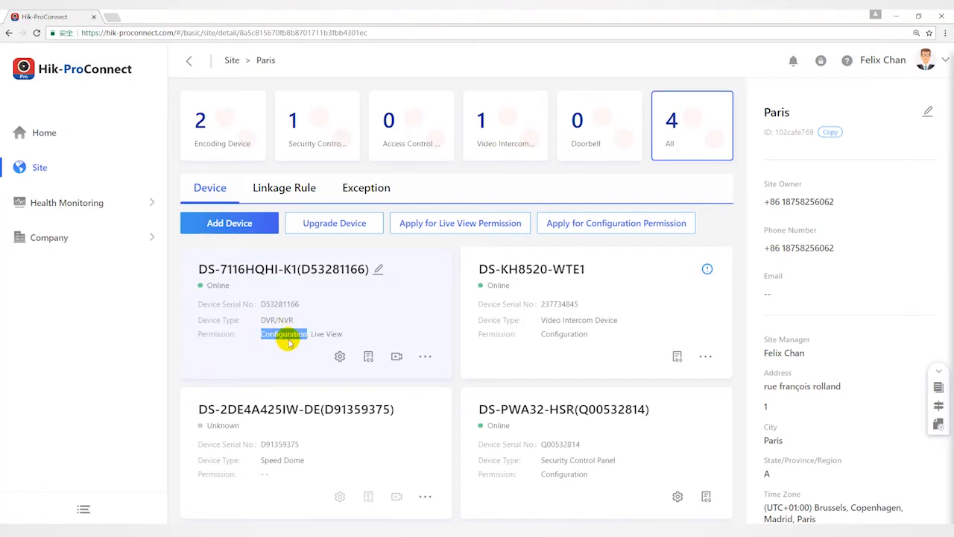
mouse_move(340, 356)
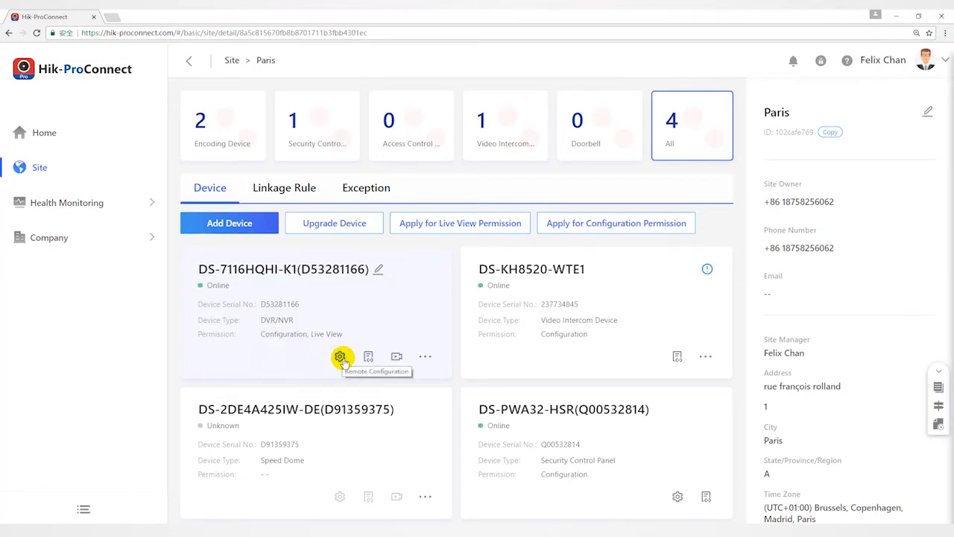
mouse_move(350, 370)
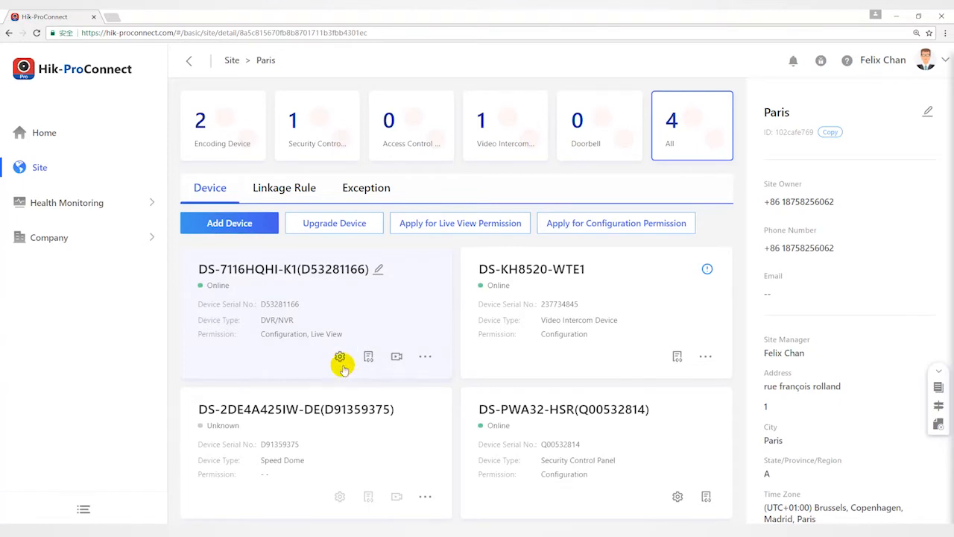
mouse_move(347, 381)
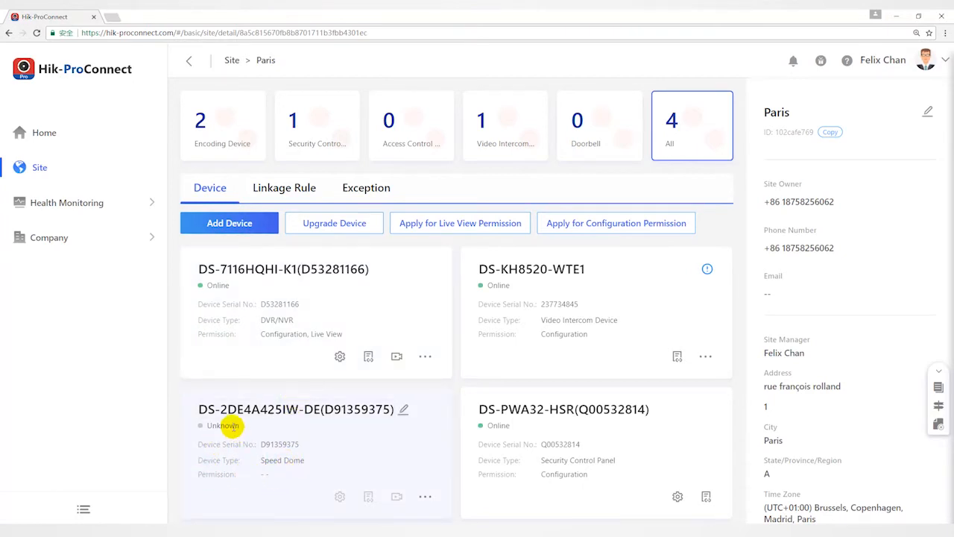
double_click(221, 426)
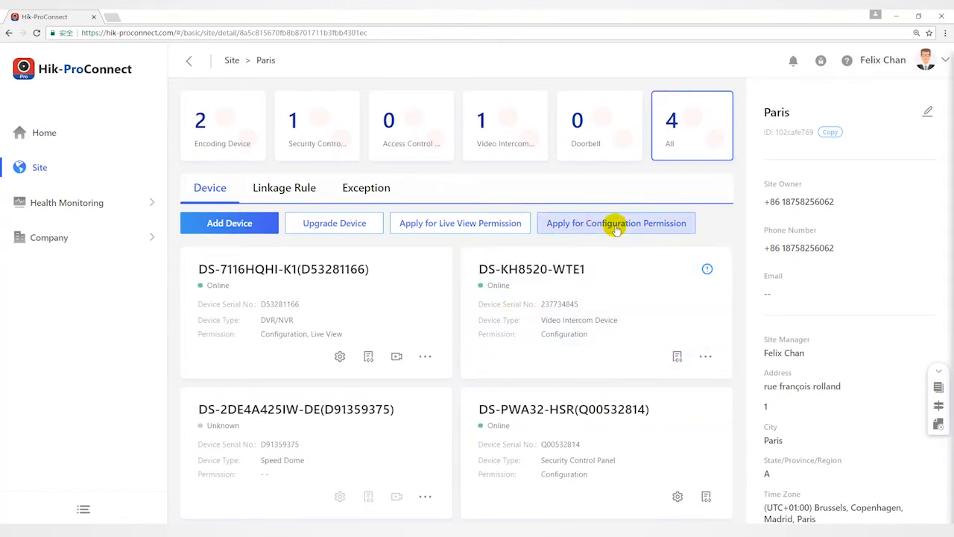
Step: Request configuration permission for the DS-2DE4A425IW-DE speed dome and dismiss the success message
click(616, 222)
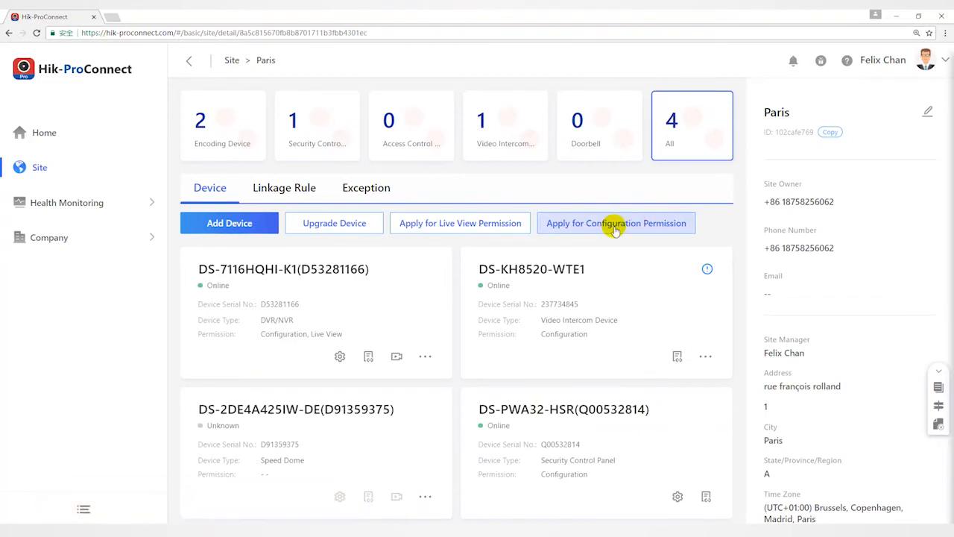
click(615, 223)
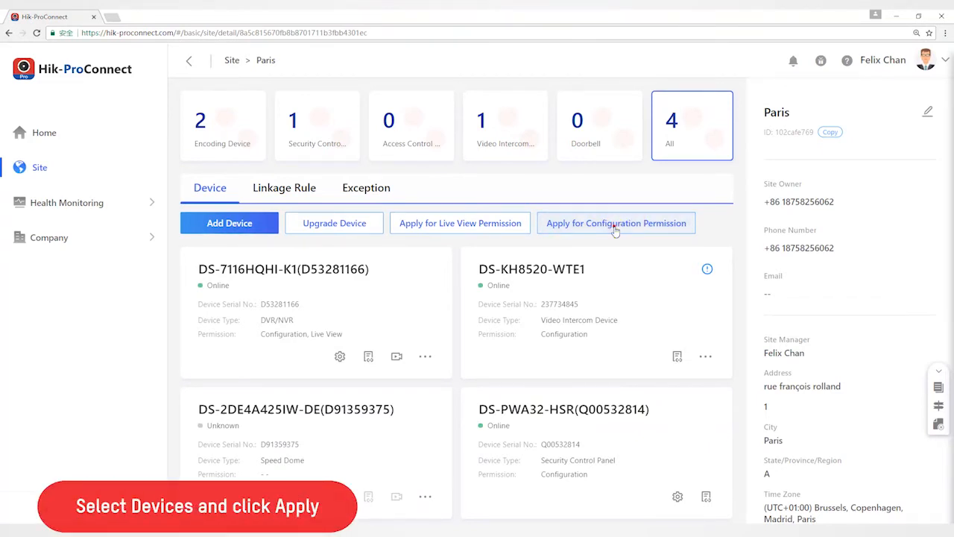
click(616, 223)
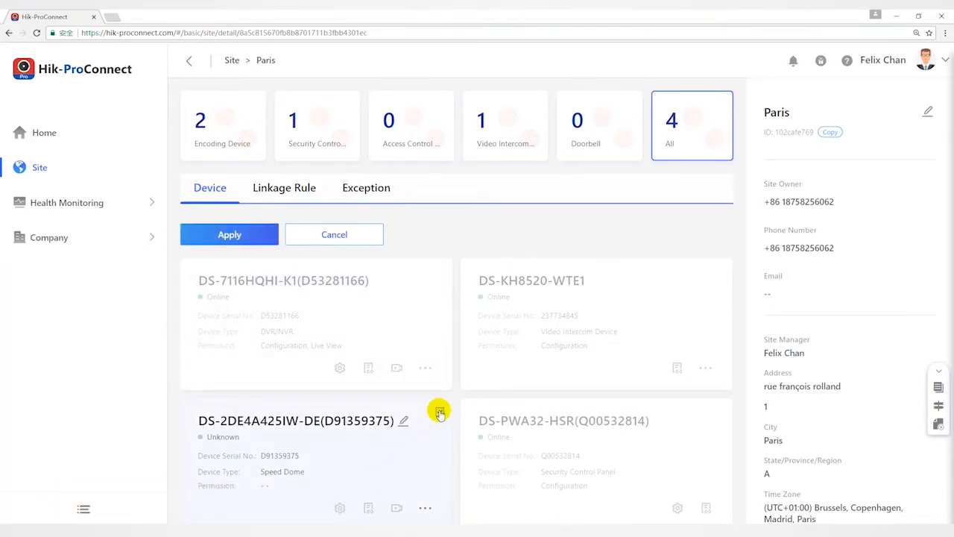
click(229, 234)
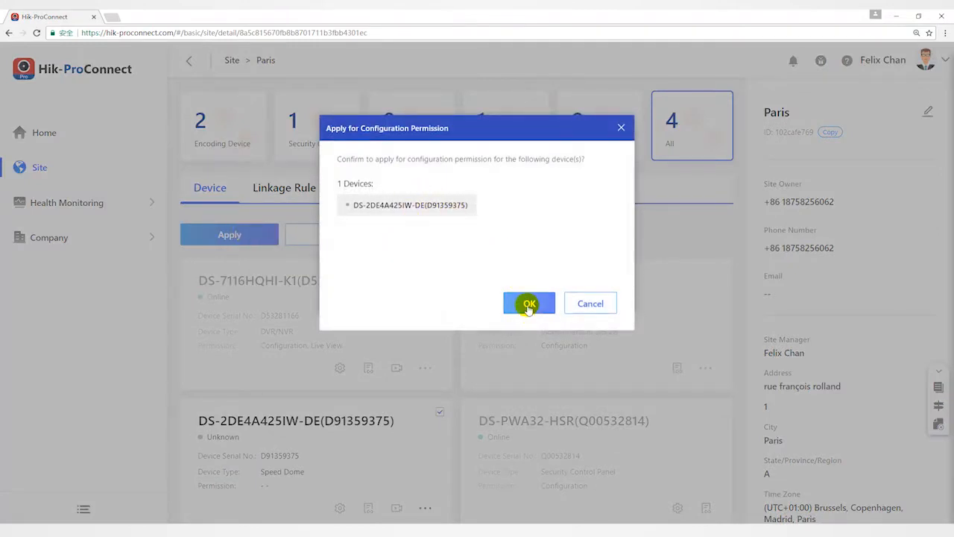
click(529, 304)
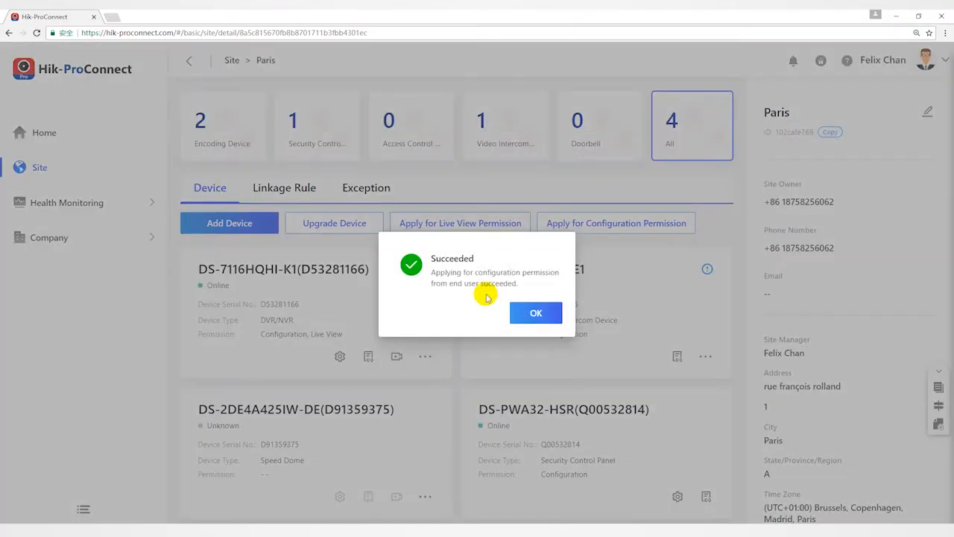
drag(430, 272, 523, 284)
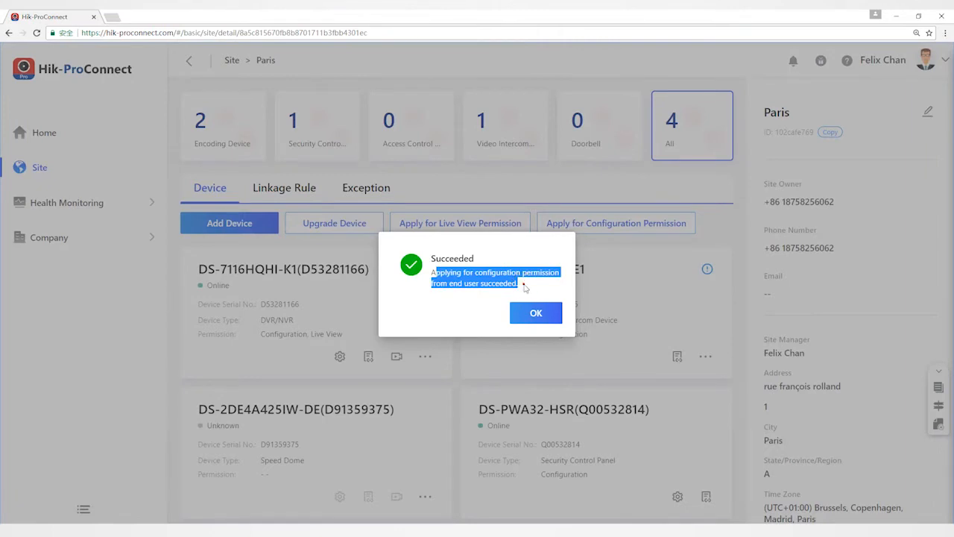
click(535, 313)
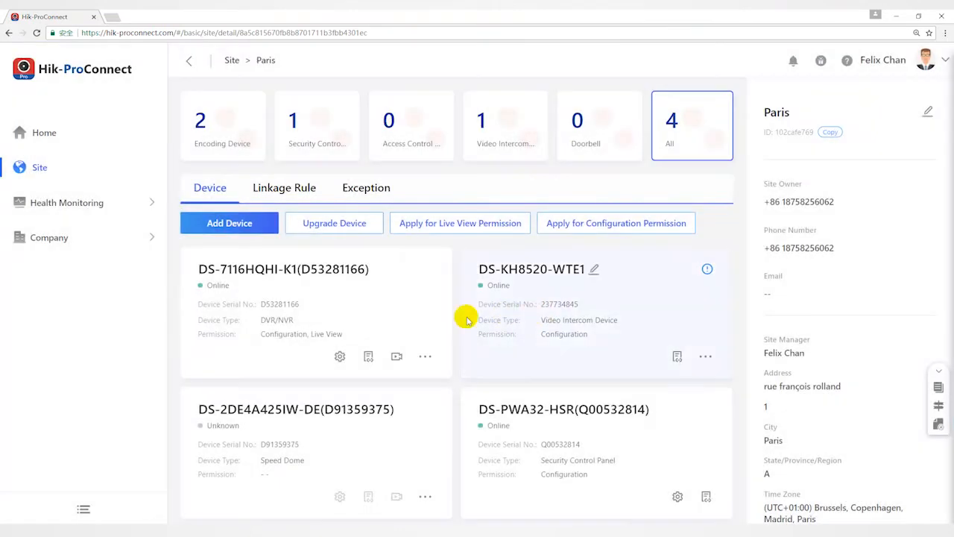
mouse_move(439, 311)
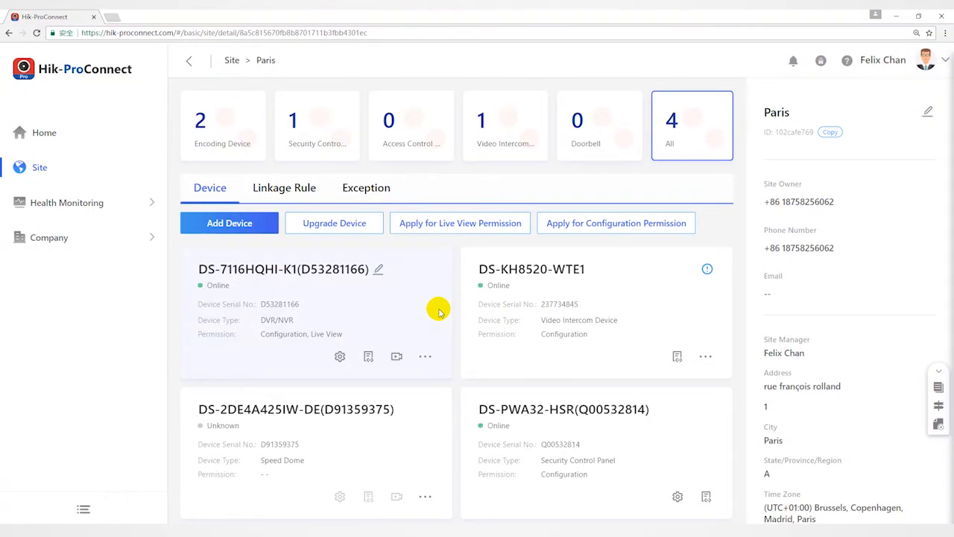
mouse_move(422, 439)
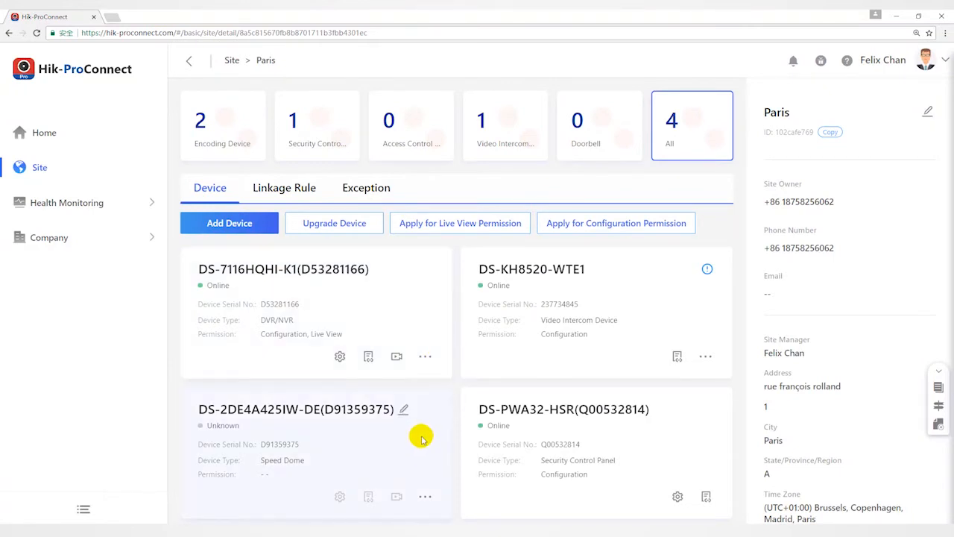
mouse_move(428, 413)
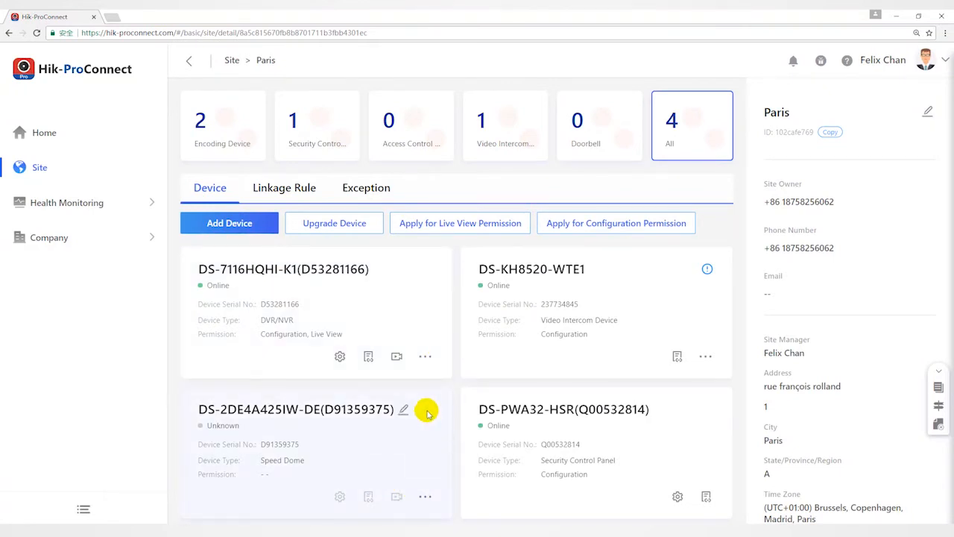
mouse_move(434, 403)
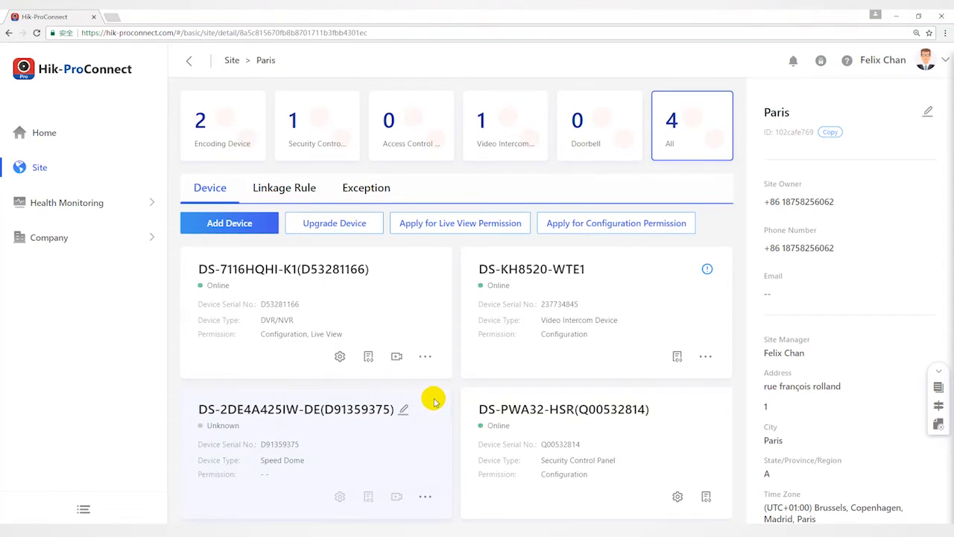
mouse_move(434, 400)
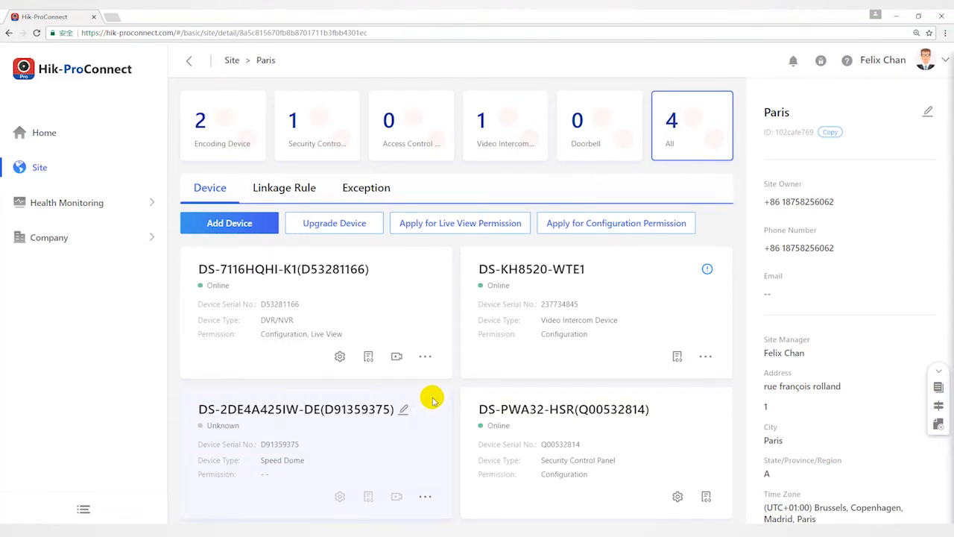
mouse_move(416, 366)
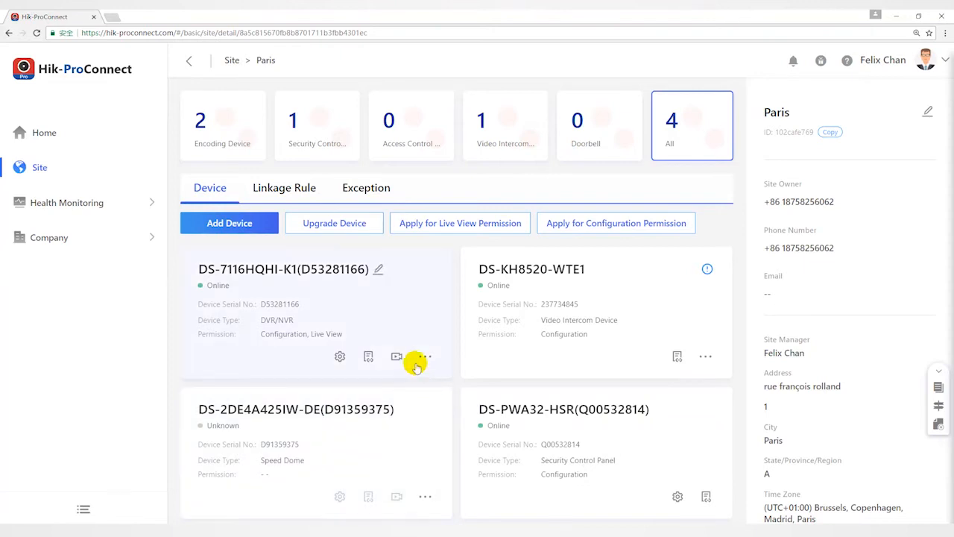
mouse_move(375, 338)
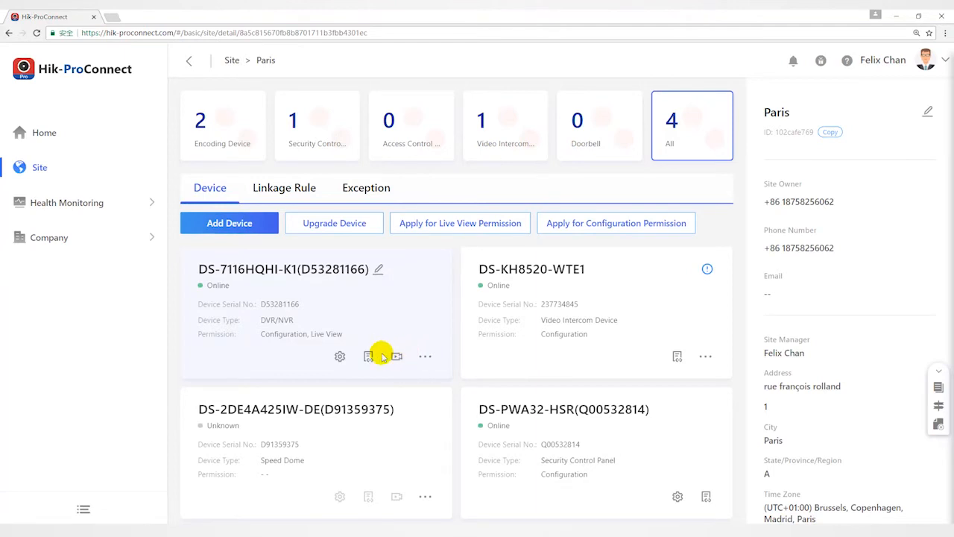
mouse_move(319, 332)
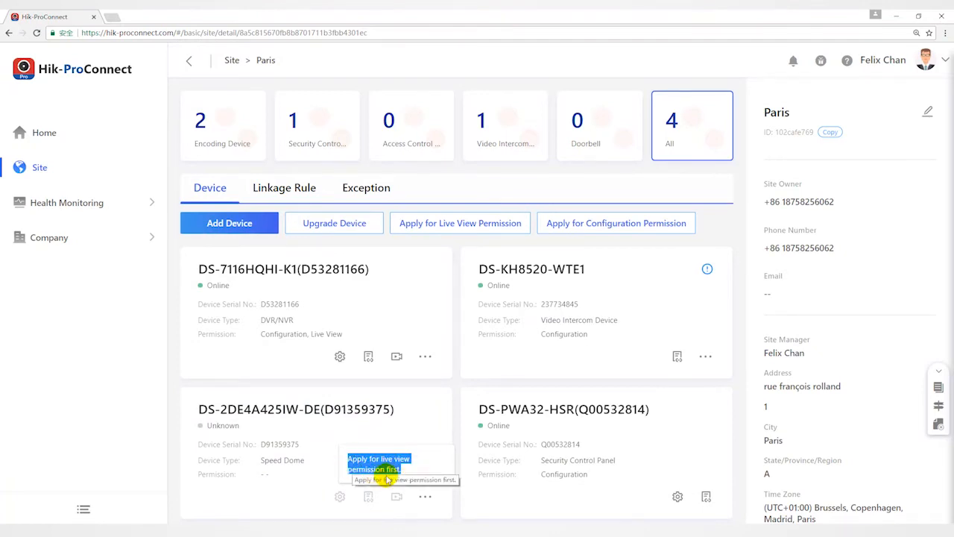
mouse_move(410, 446)
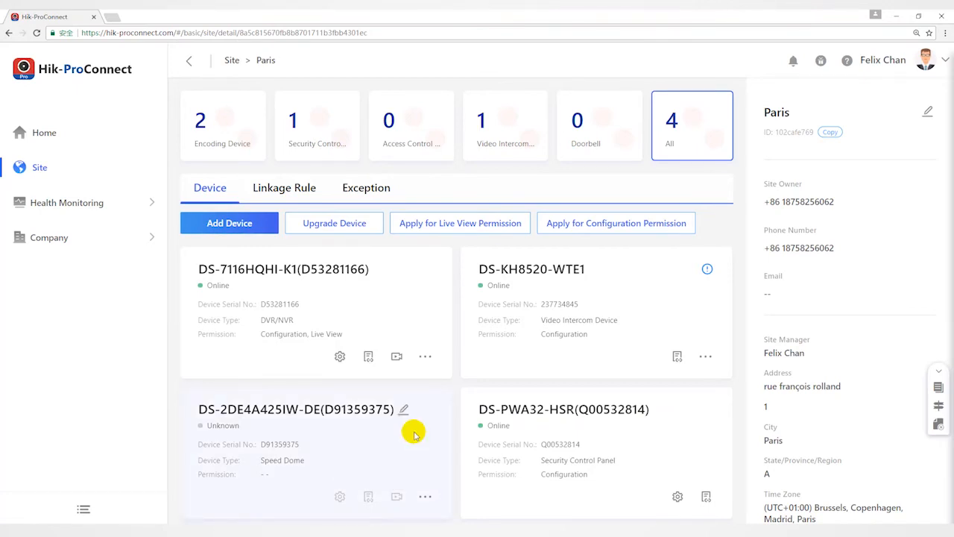
mouse_move(396, 496)
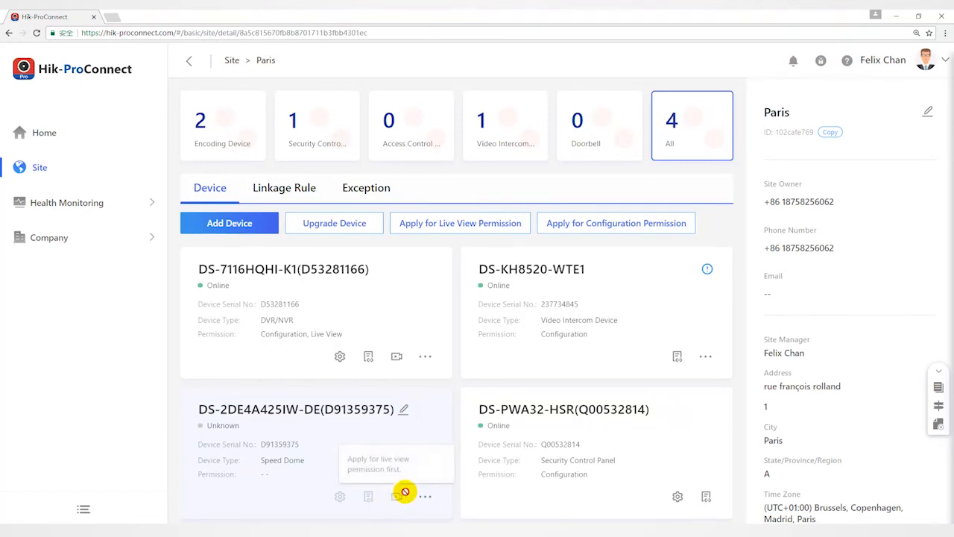
mouse_move(405, 435)
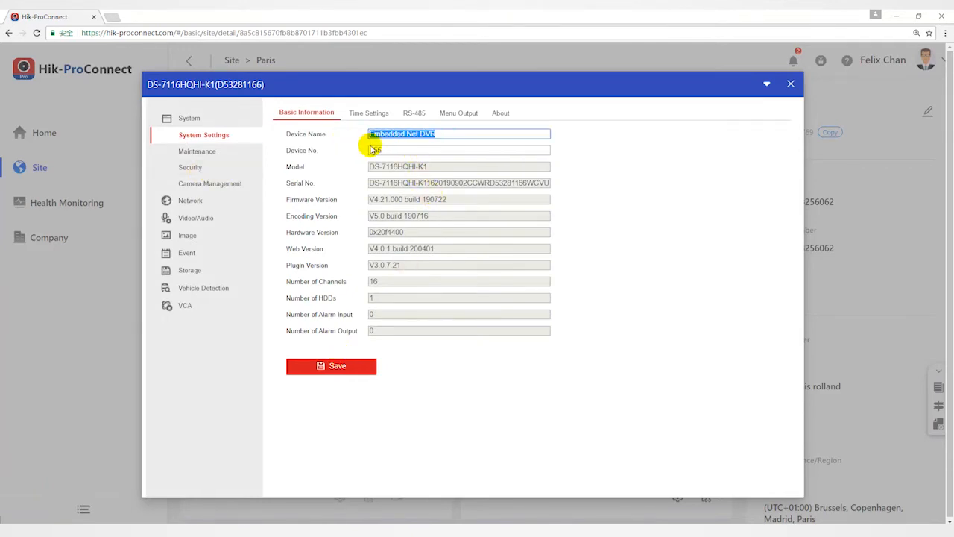
click(368, 113)
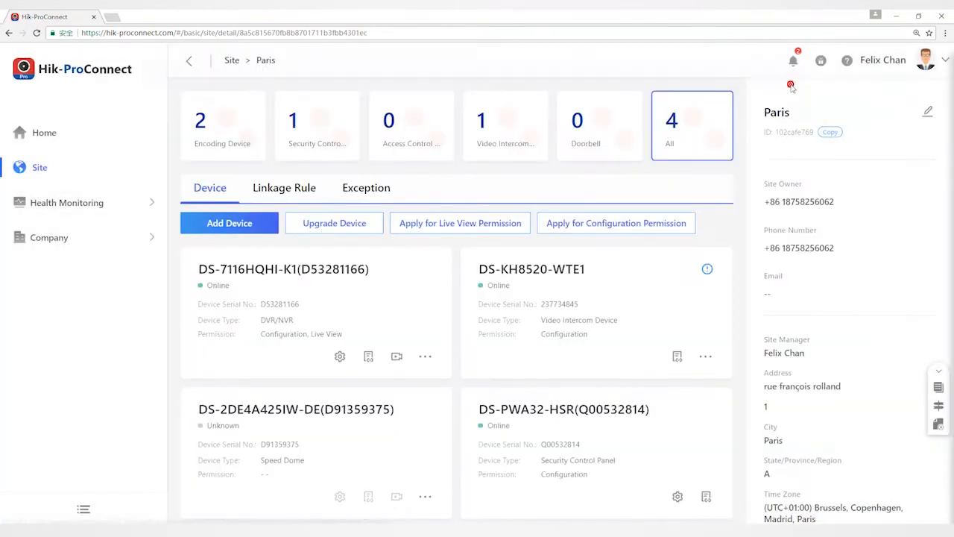
Step: Start live view on the DS-7116HQHI-K1 recorder after entering its verification code
click(48, 237)
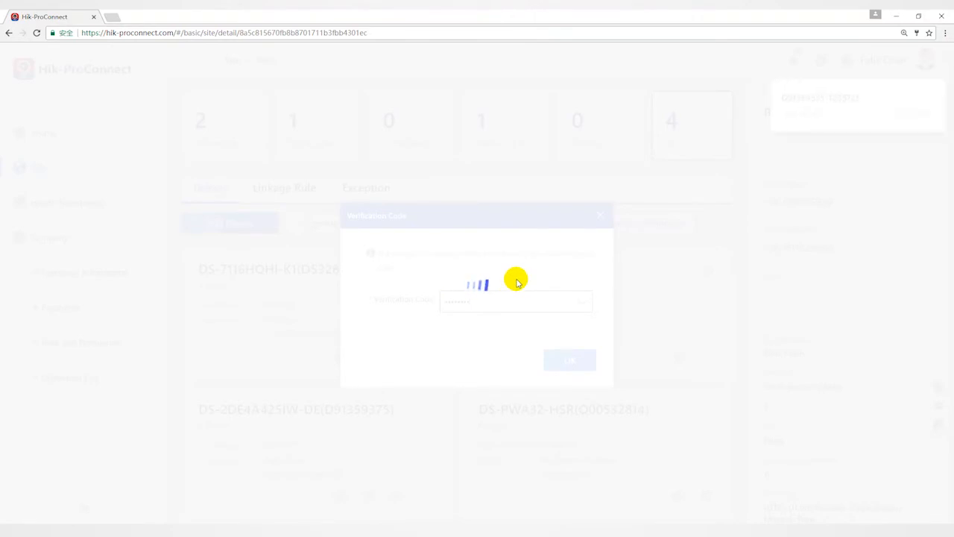
click(569, 360)
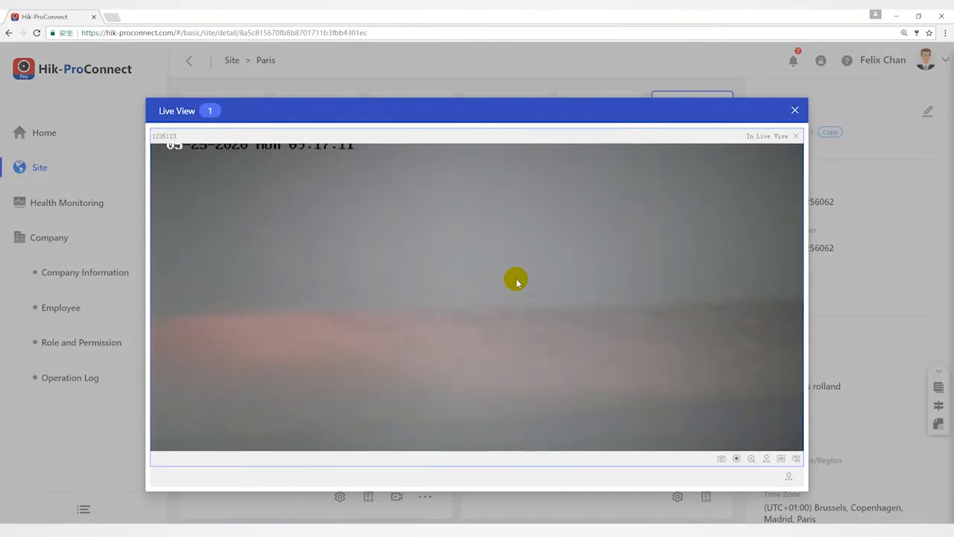
mouse_move(555, 244)
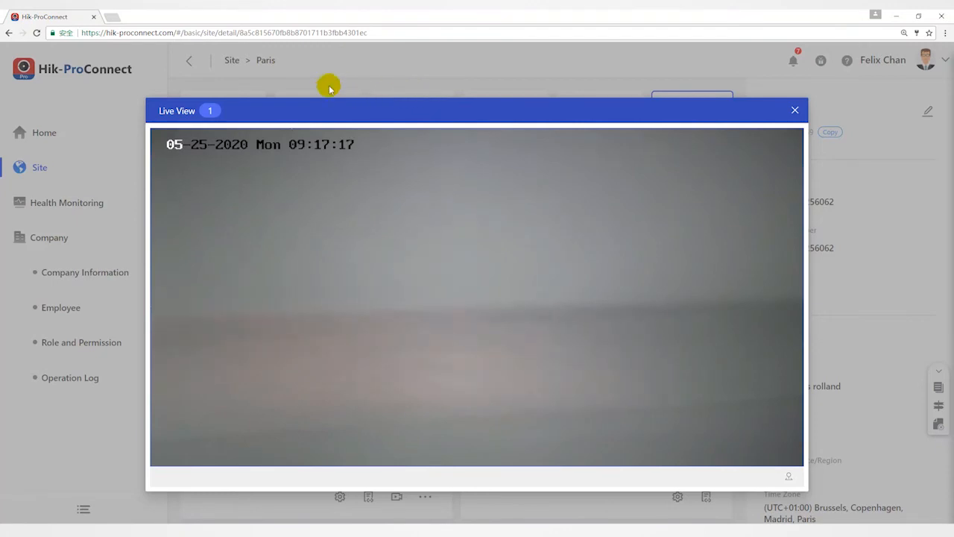
mouse_move(266, 124)
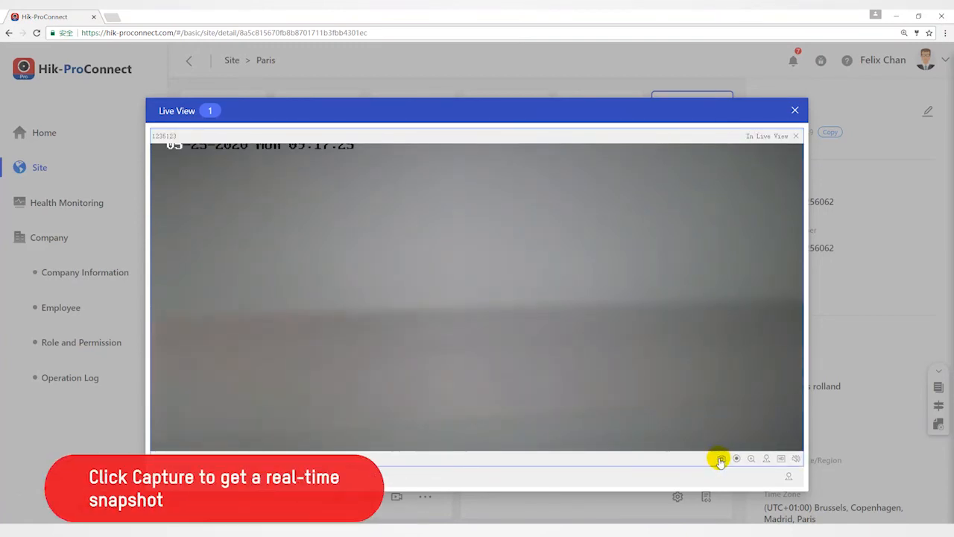
Step: Capture a snapshot of the live image, then record a short clip and stop
click(721, 459)
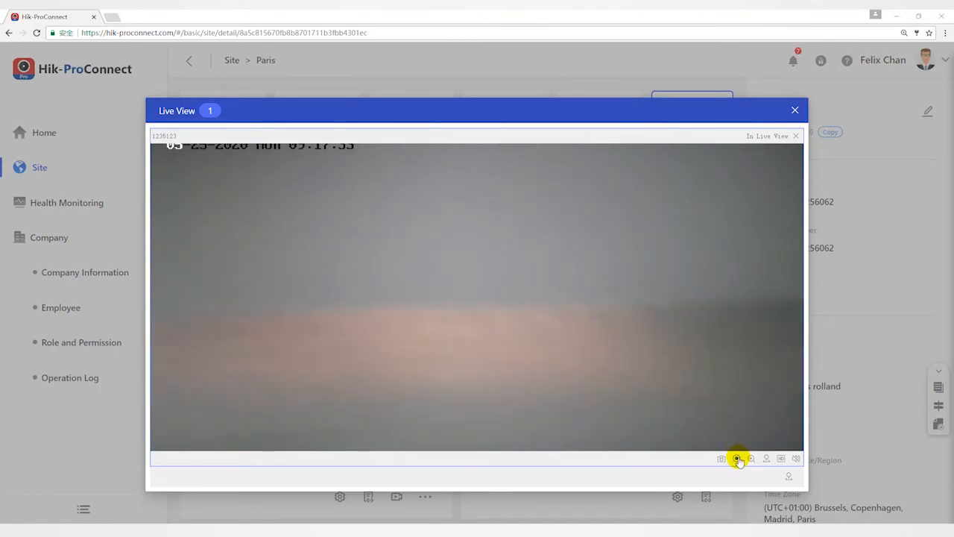
mouse_move(737, 459)
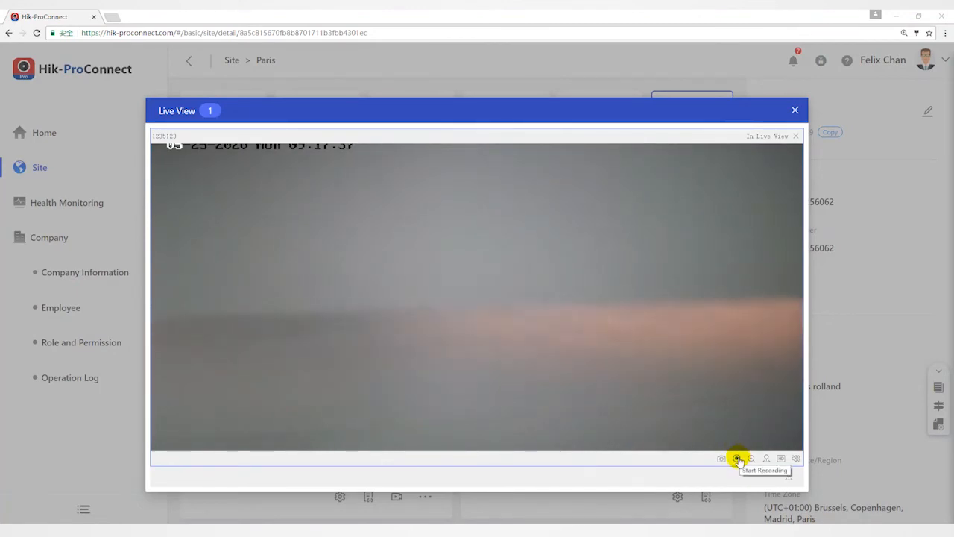
click(736, 458)
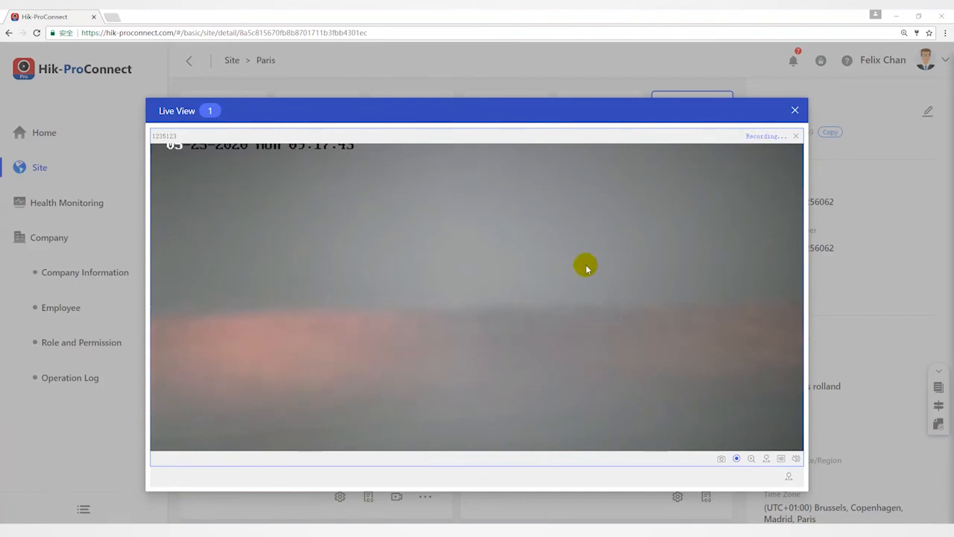
mouse_move(559, 293)
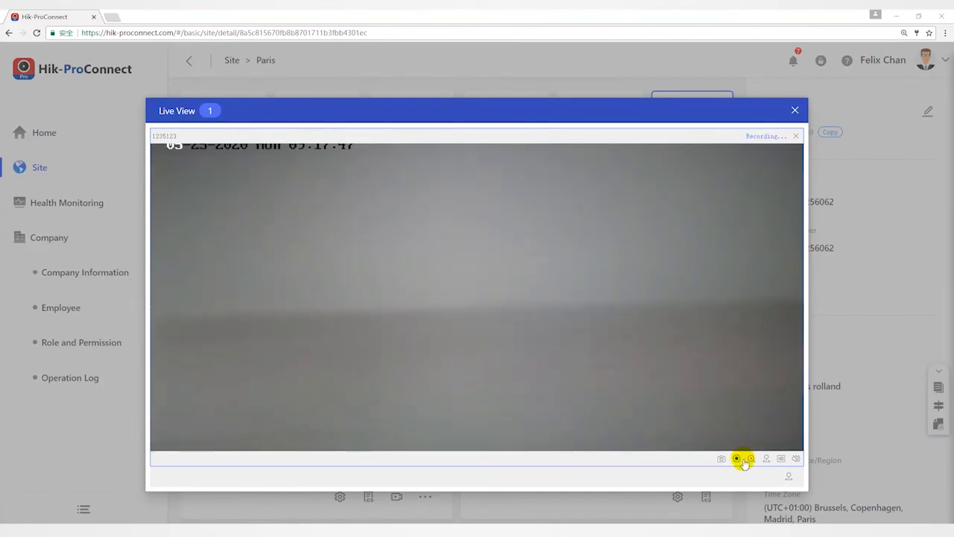
click(736, 459)
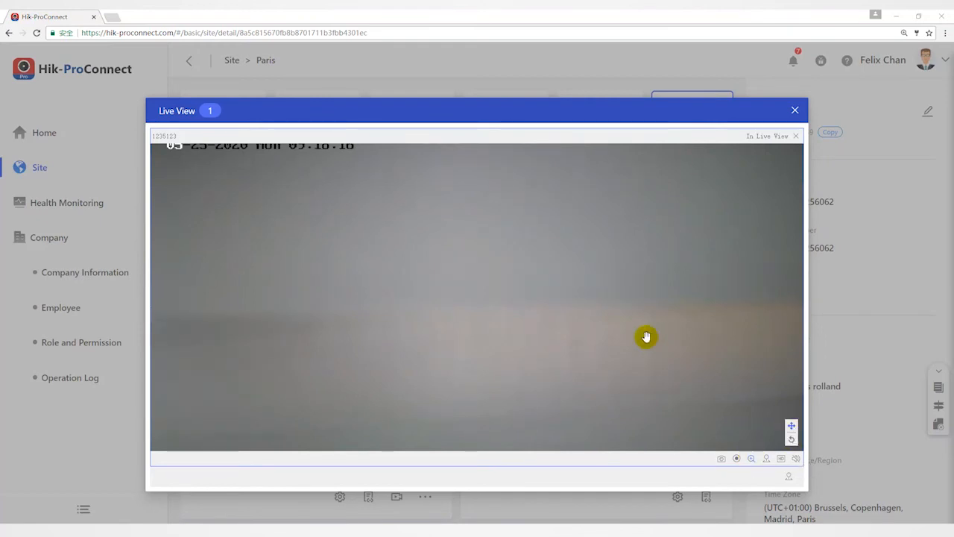
mouse_move(318, 271)
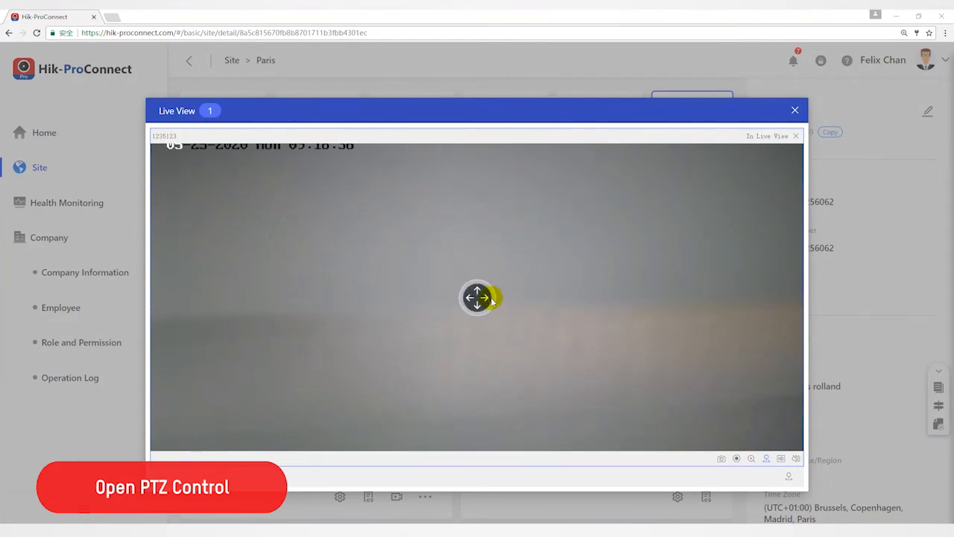
Step: Pan the camera with the on-video joystick, then turn in-image PTZ off
drag(477, 298, 541, 298)
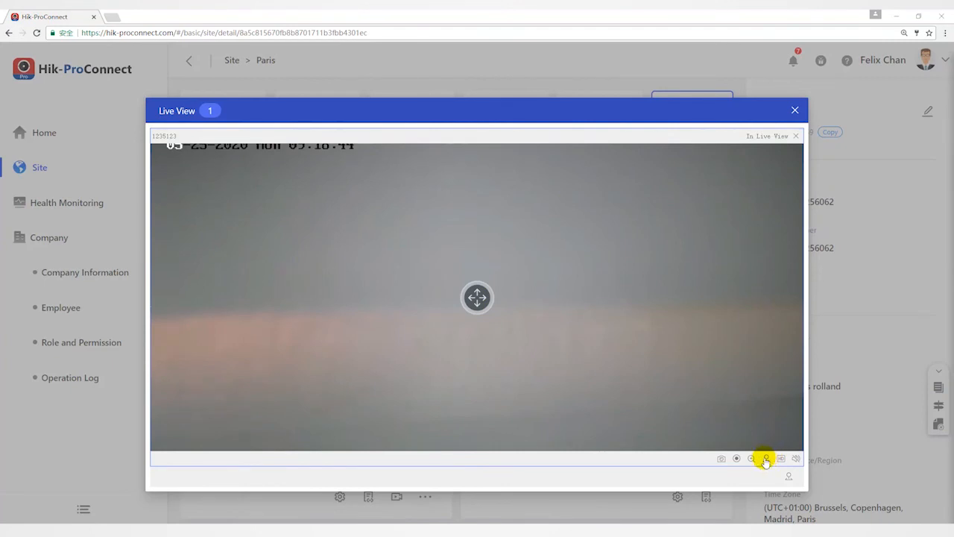
click(766, 458)
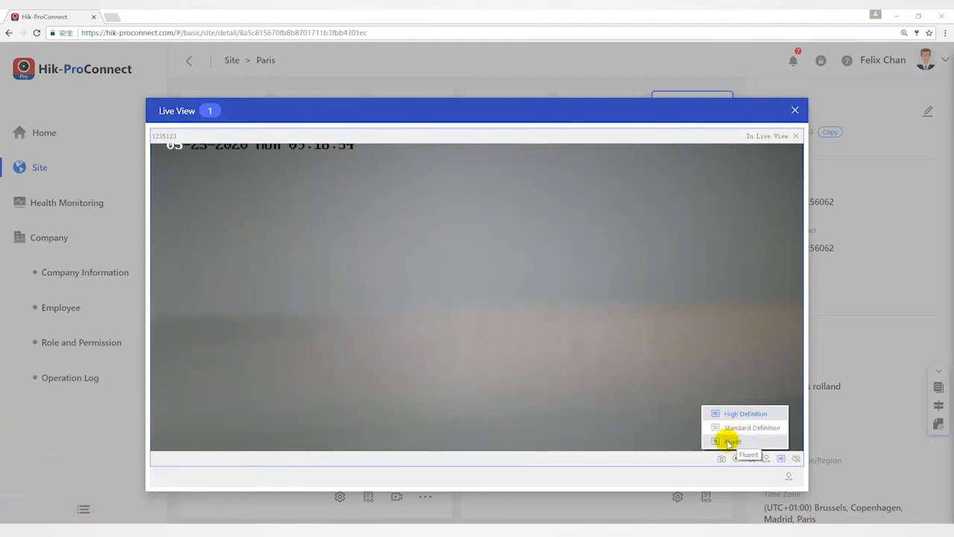
Step: Set the live stream quality to Fluent
click(734, 442)
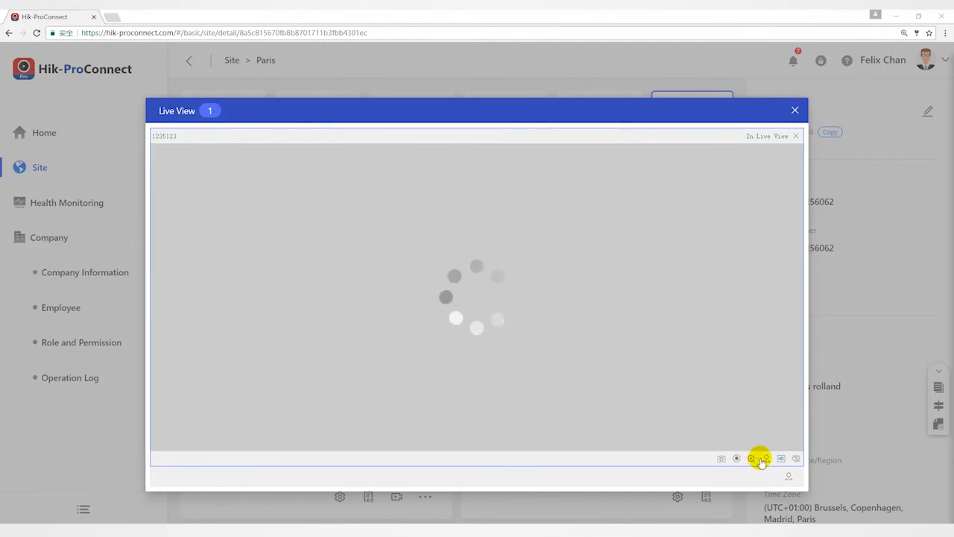
click(781, 458)
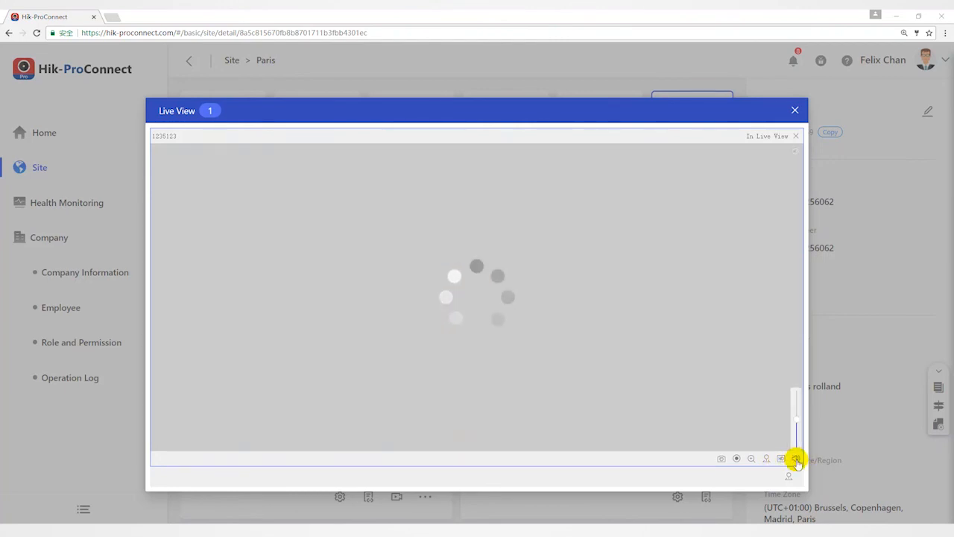
Step: Use the volume control, then open the PTZ panel with direction and speed controls
click(796, 458)
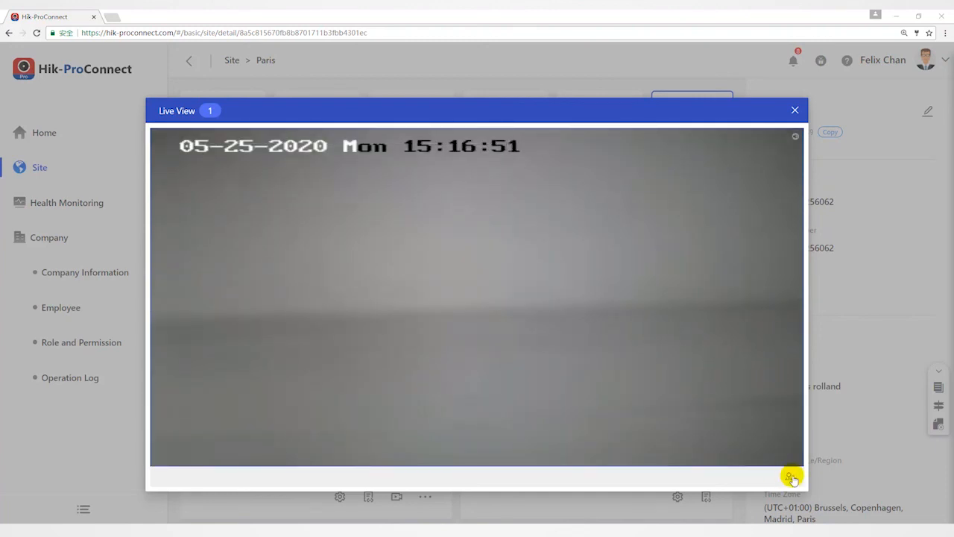
click(793, 478)
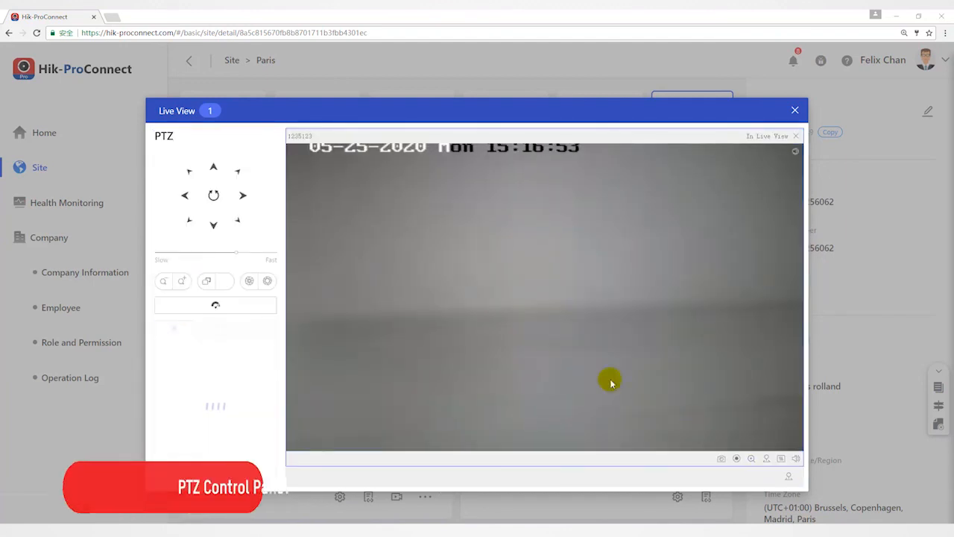